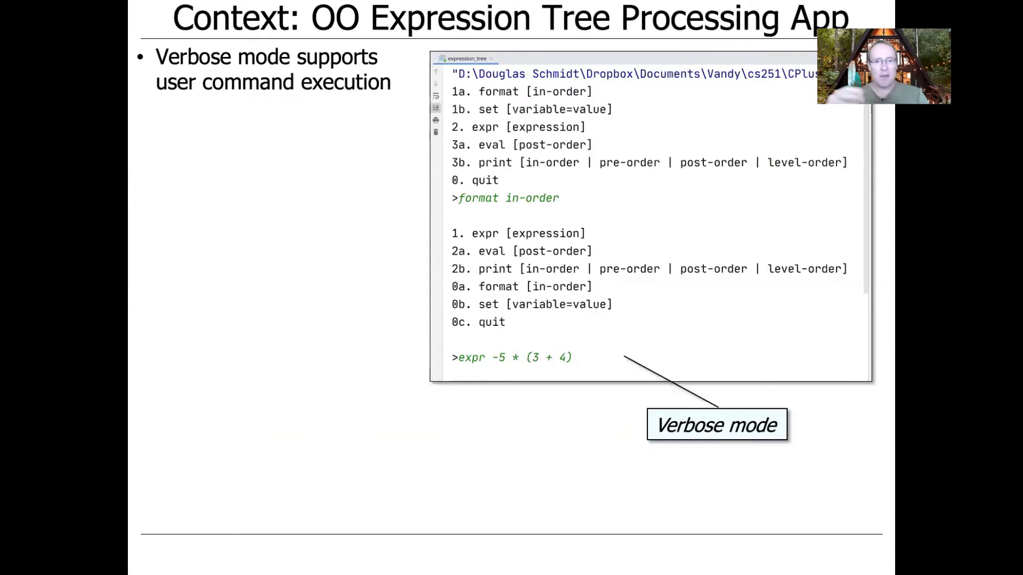
- Reveal the Succinct mode build showing -5 * (3 + 4) evaluating to -35
key("Right")
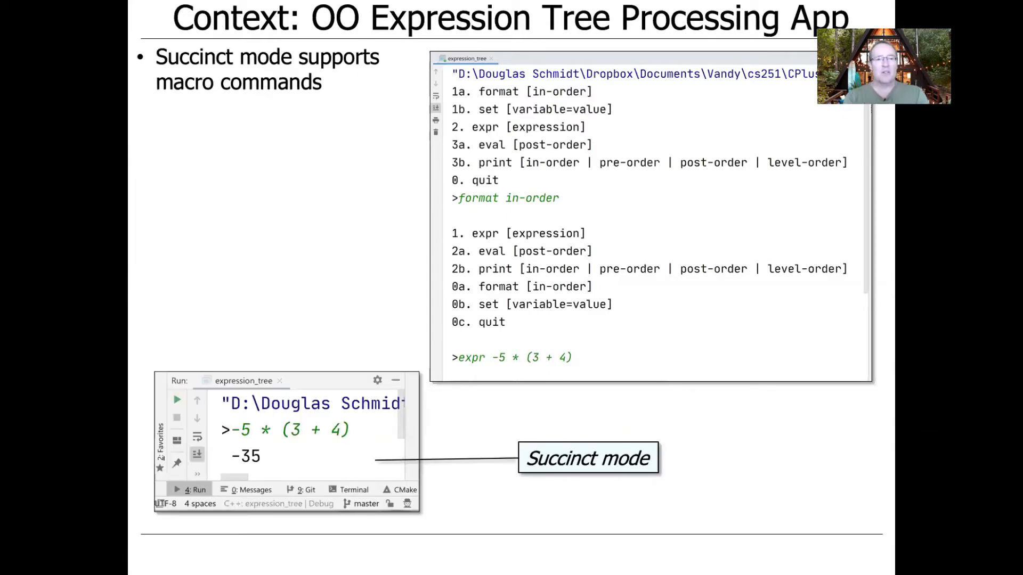